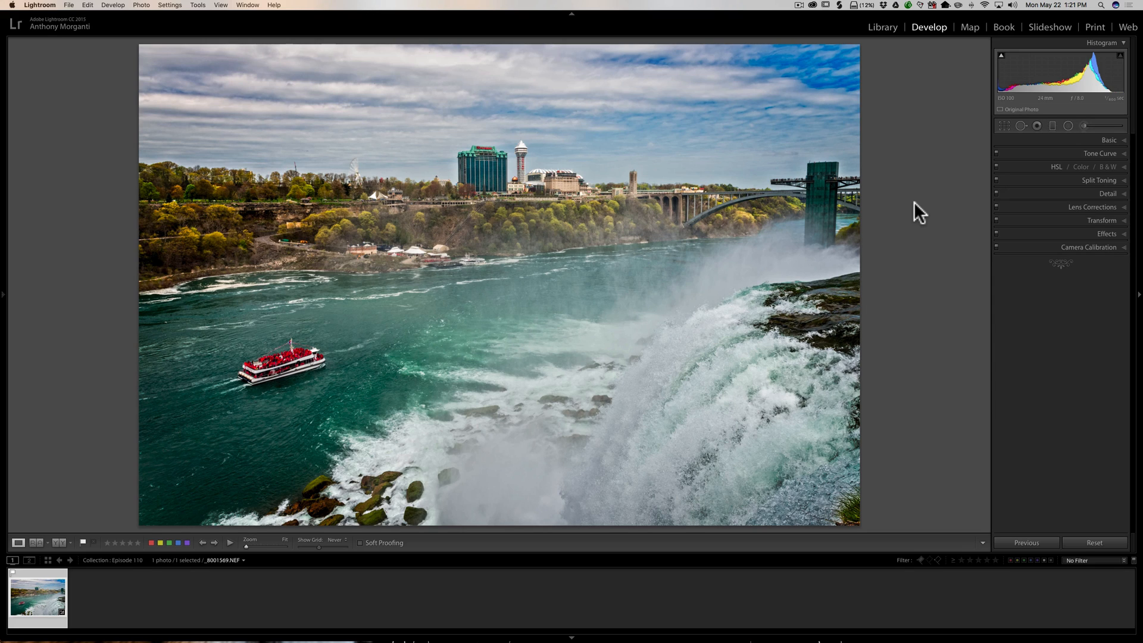
Expand the Tone Curve panel in the Develop module for the Niagara Falls photo
left_click(1101, 154)
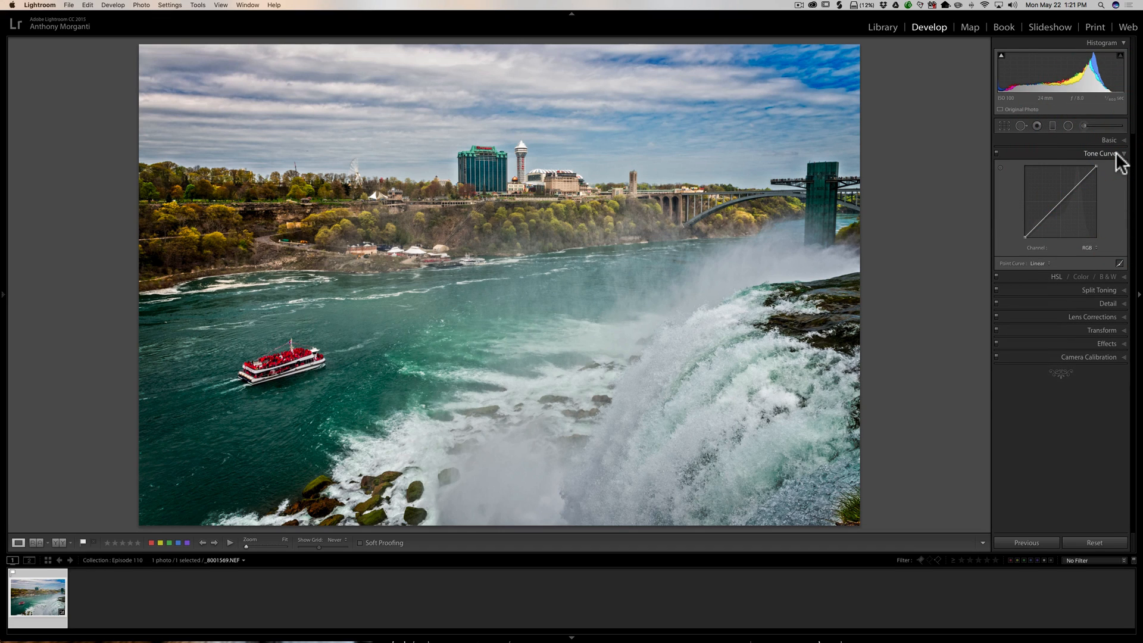
mouse_move(1079, 224)
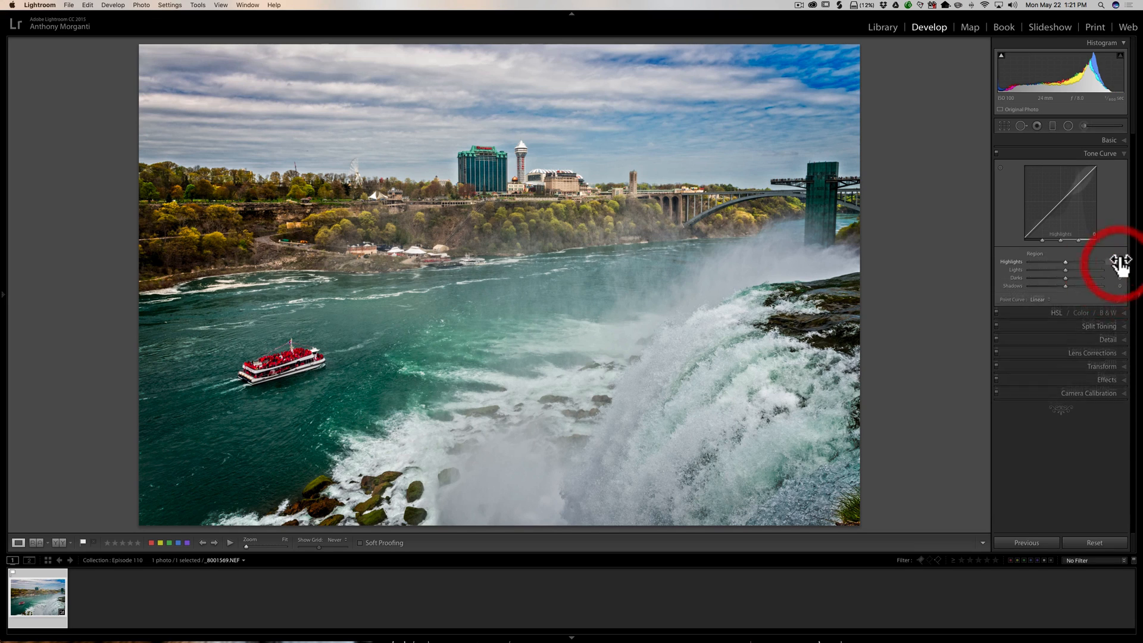
mouse_move(1078, 287)
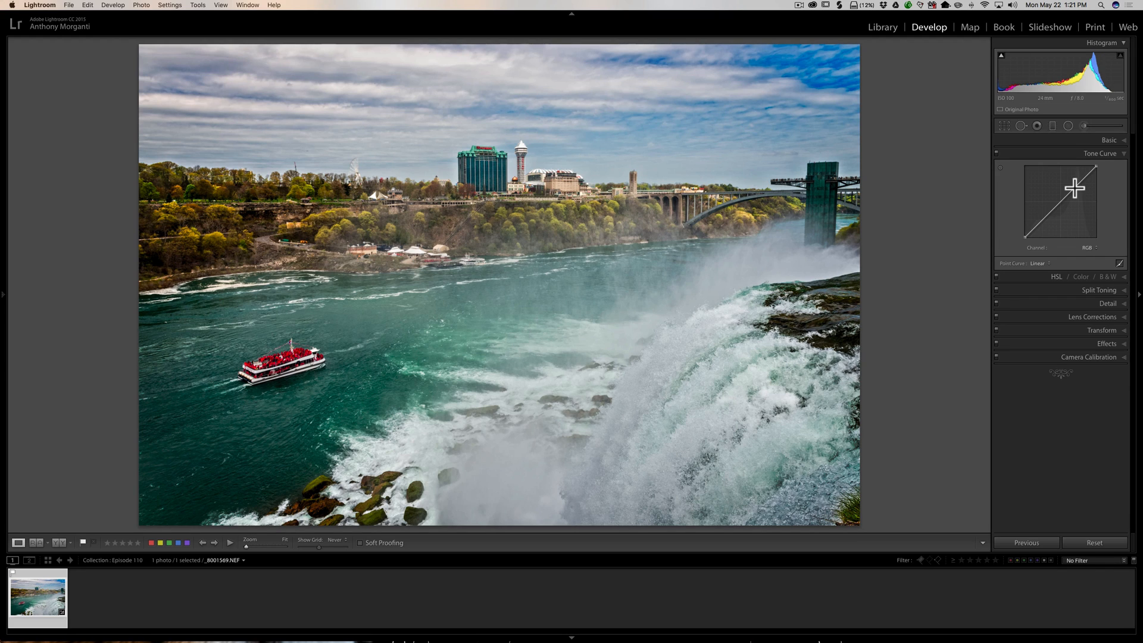
Add a control point on the upper part of the RGB point curve
left_click(1074, 188)
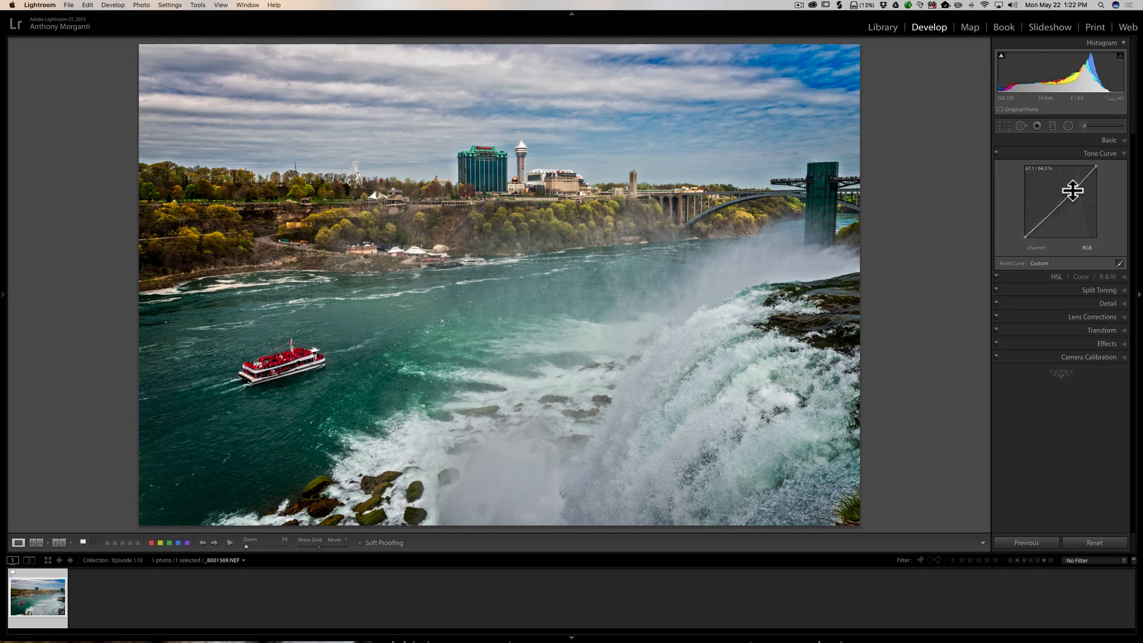
Hold Option for fine control while dragging the point into a steep contrast curve
key("alt")
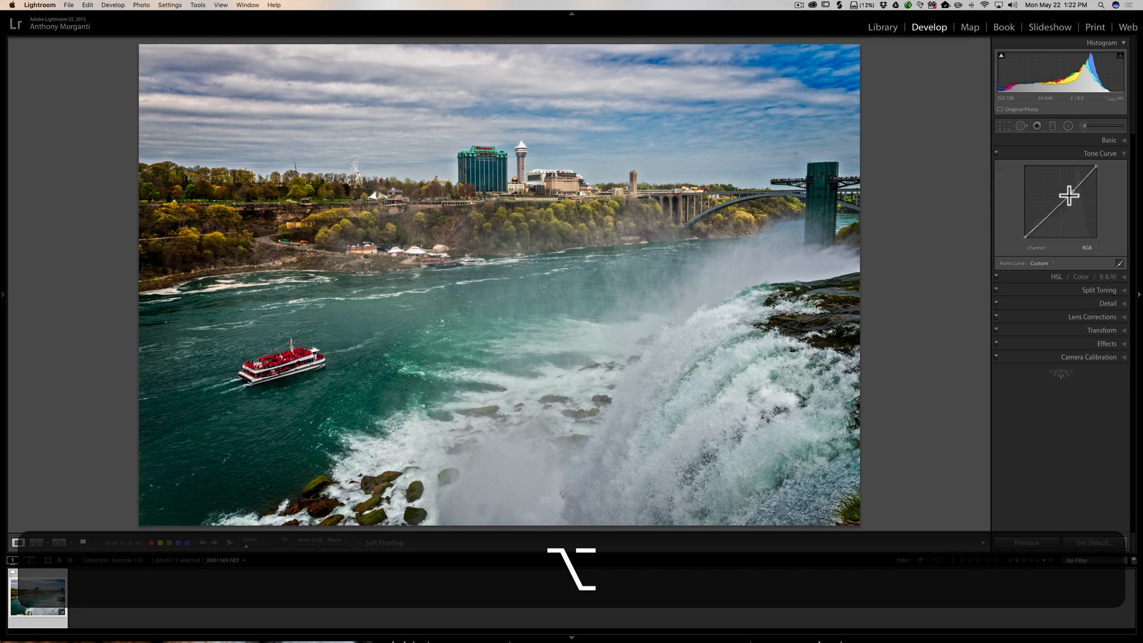
mouse_move(1073, 190)
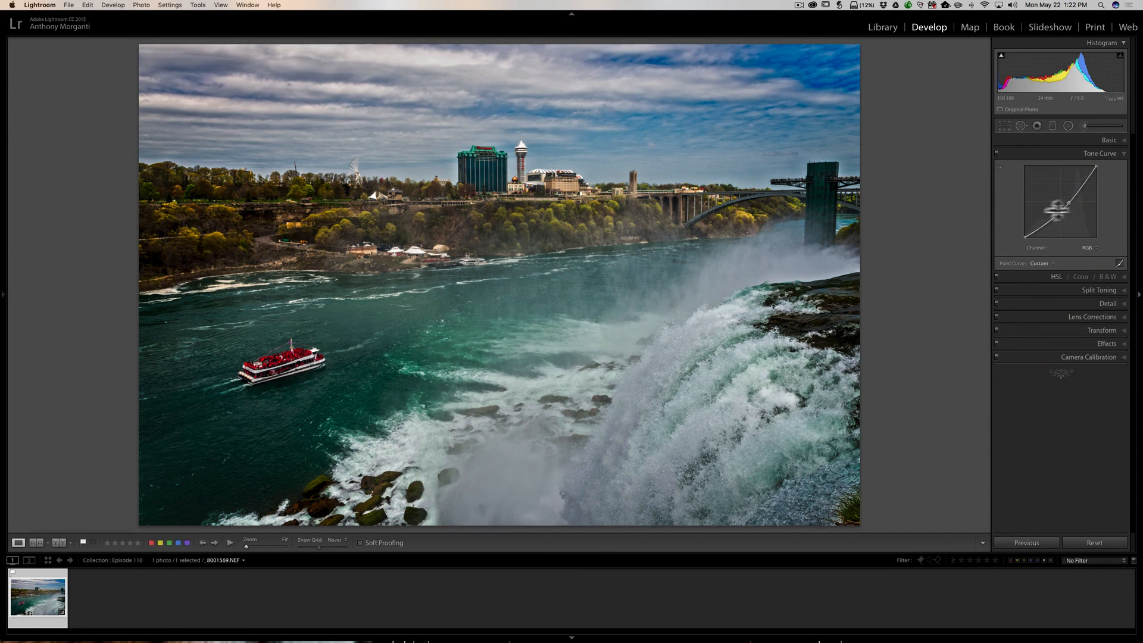
mouse_move(729, 93)
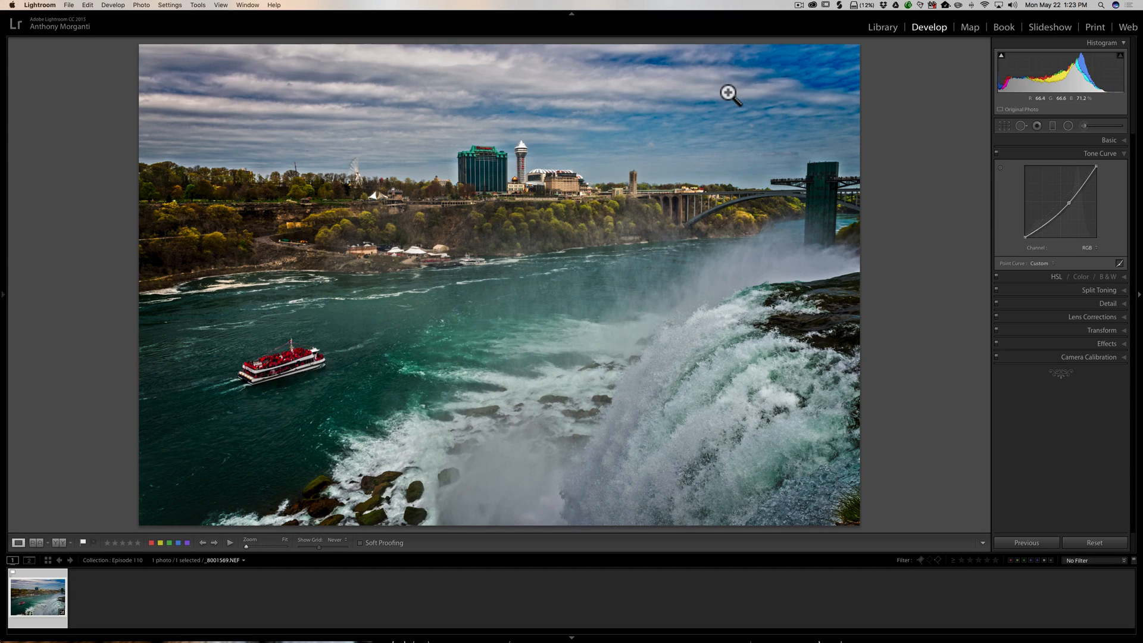
mouse_move(1066, 203)
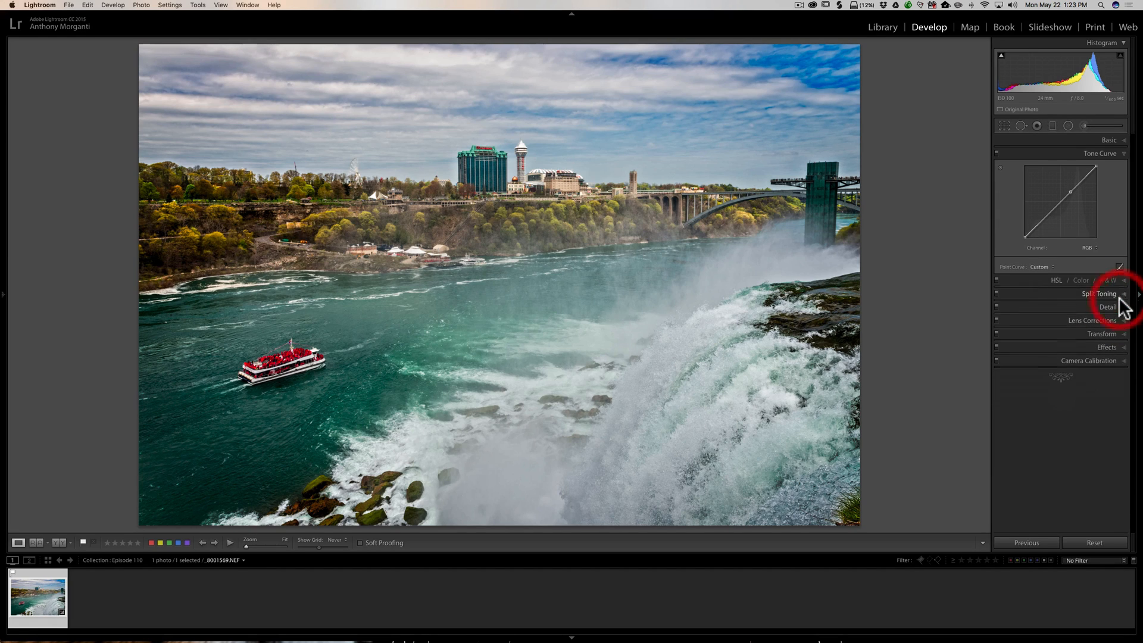
mouse_move(1031, 284)
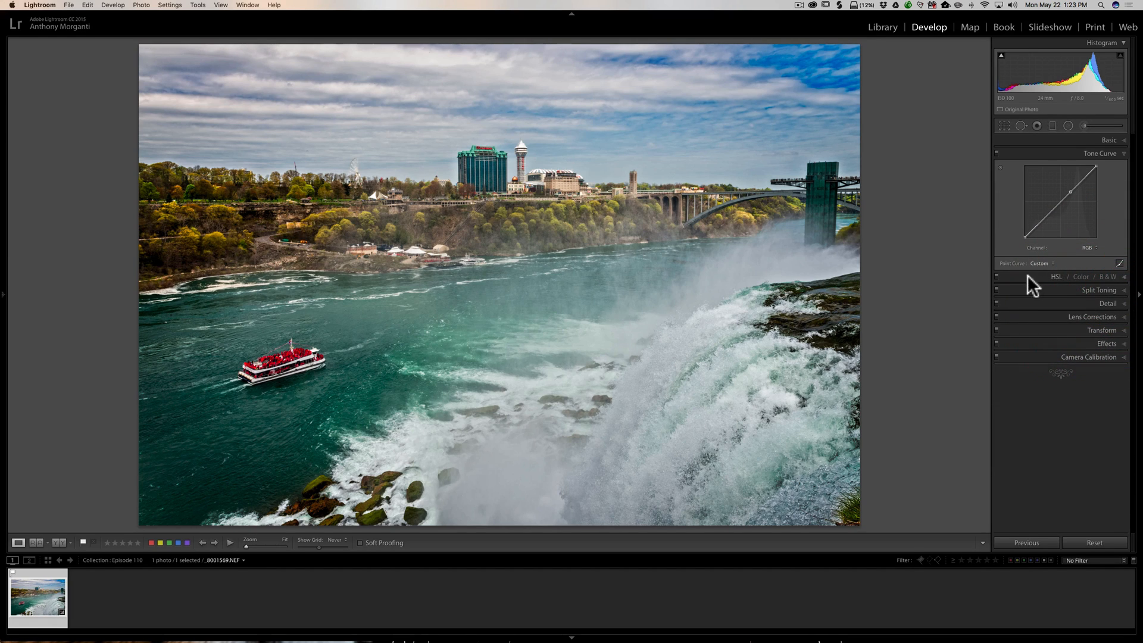
mouse_move(690, 341)
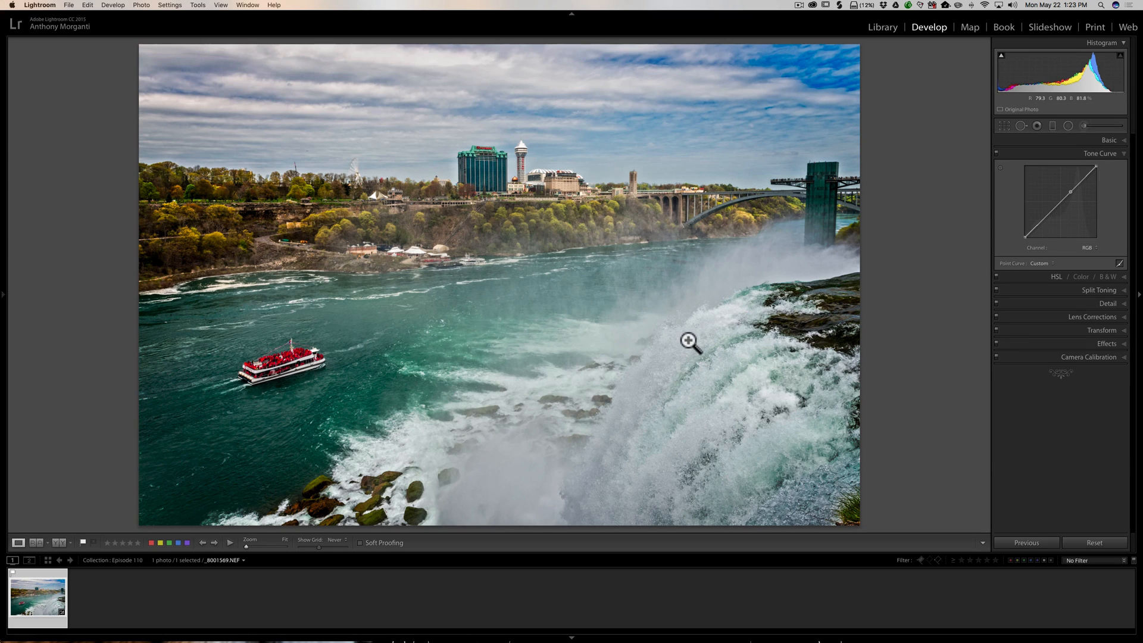
mouse_move(786, 265)
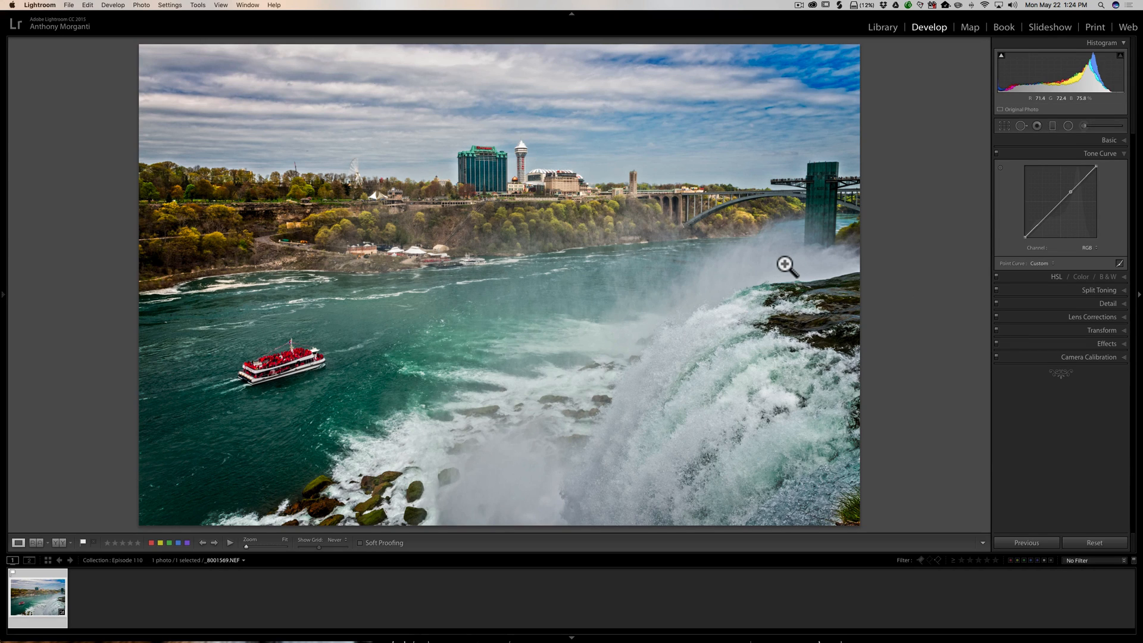
mouse_move(1026, 218)
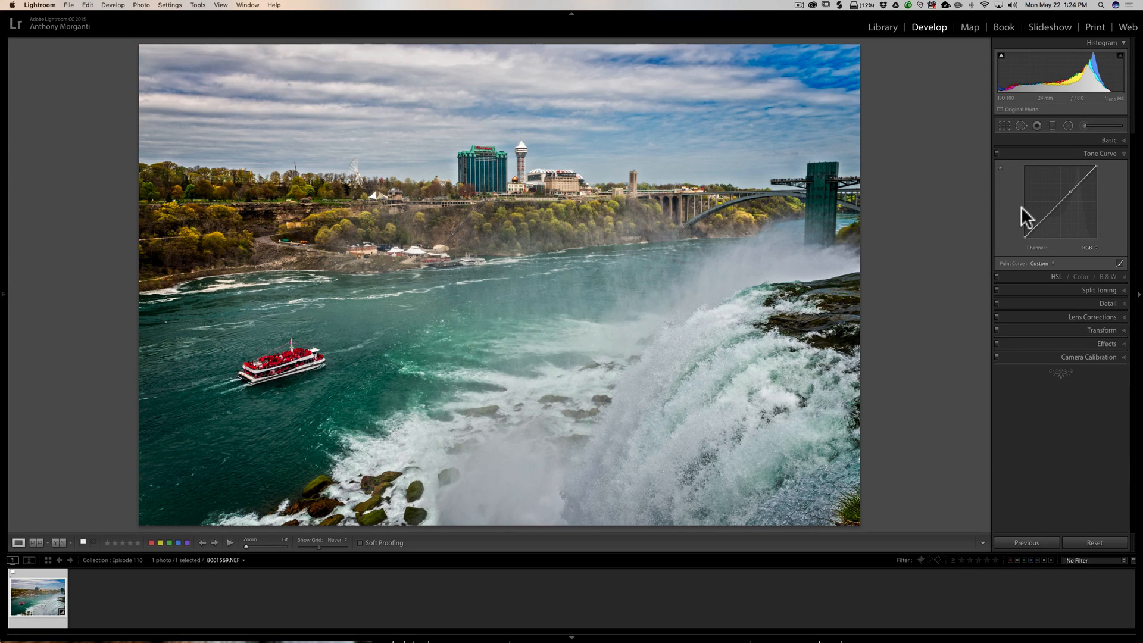